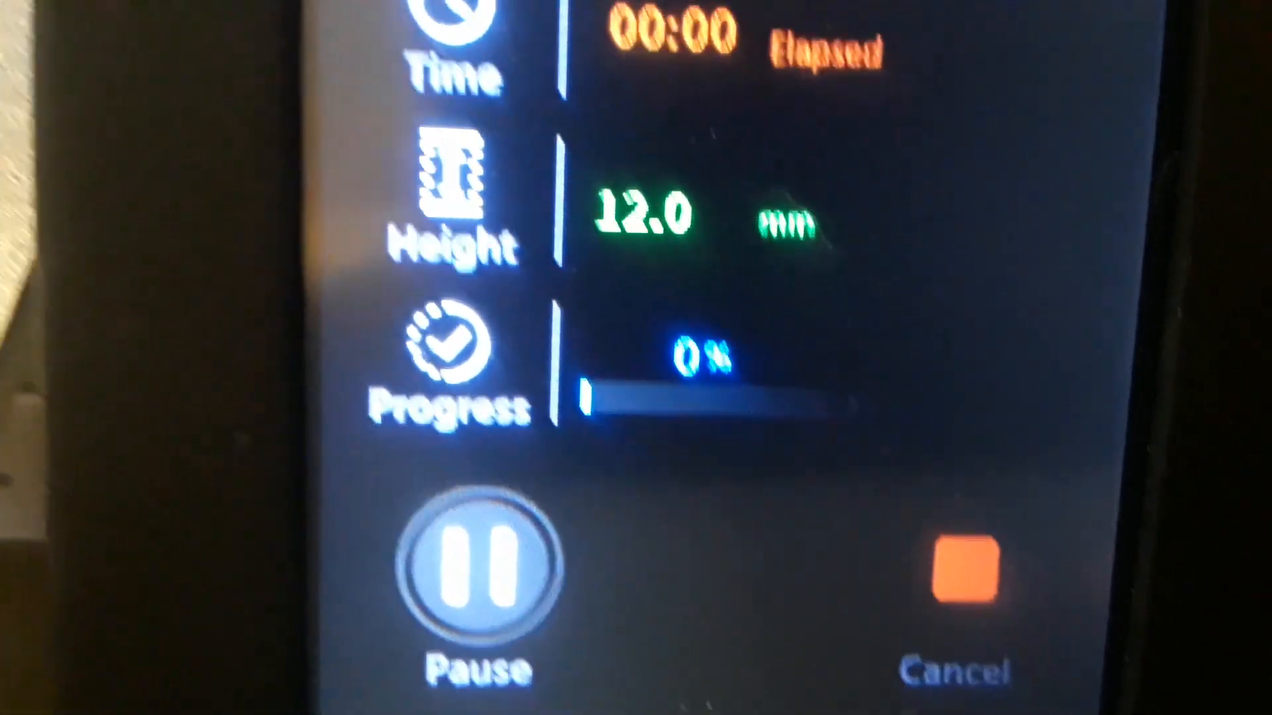
scroll("down", 3)
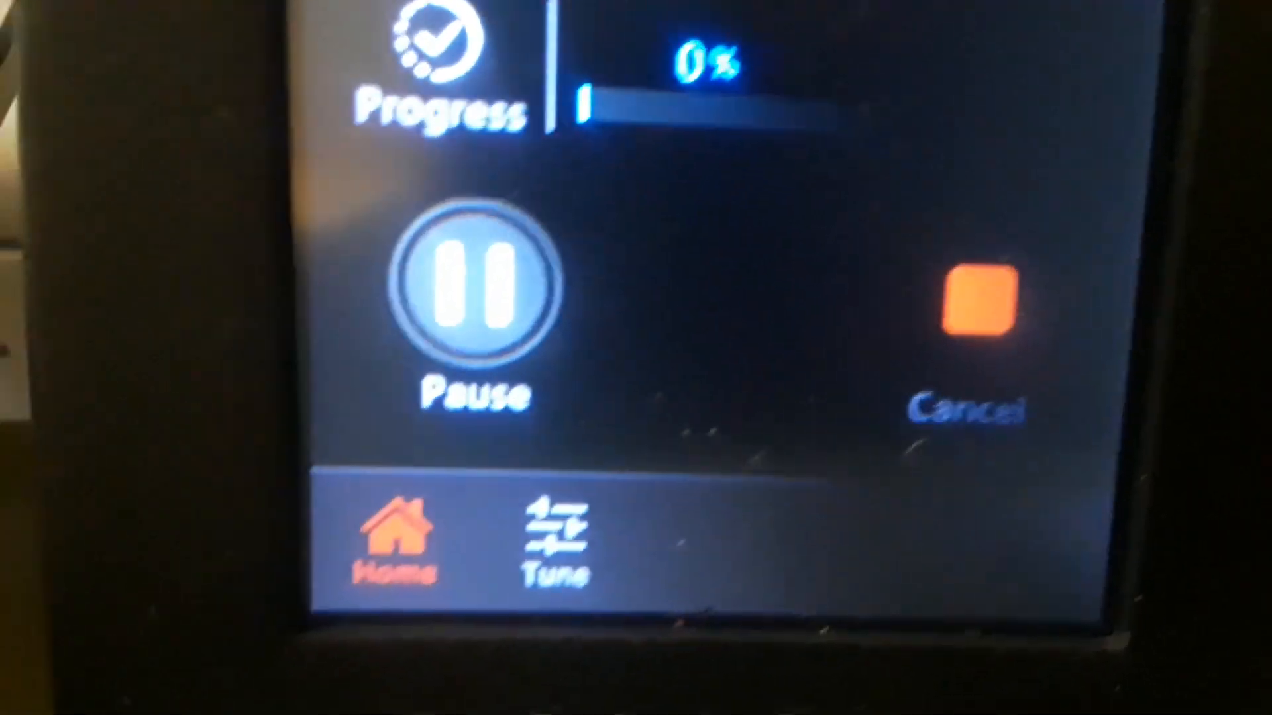